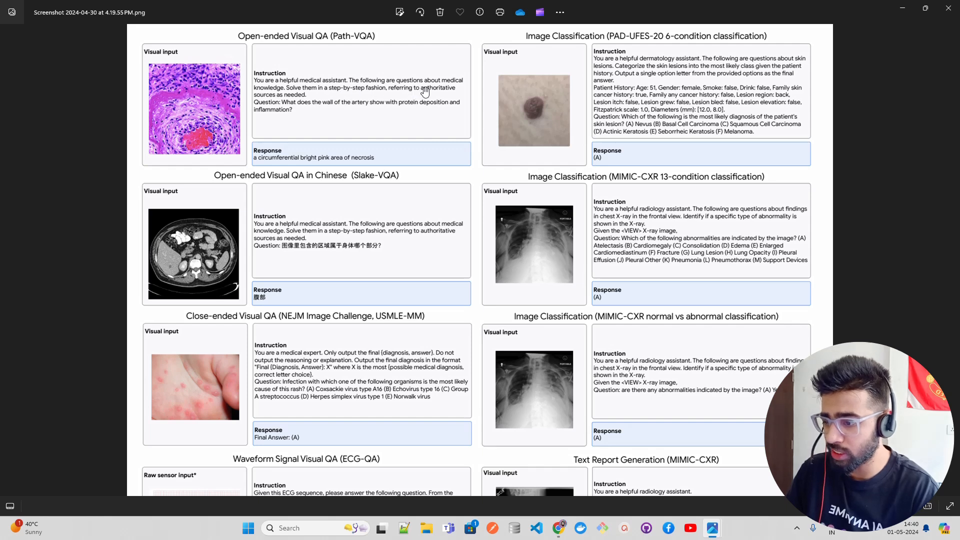
pyautogui.moveTo(355, 96)
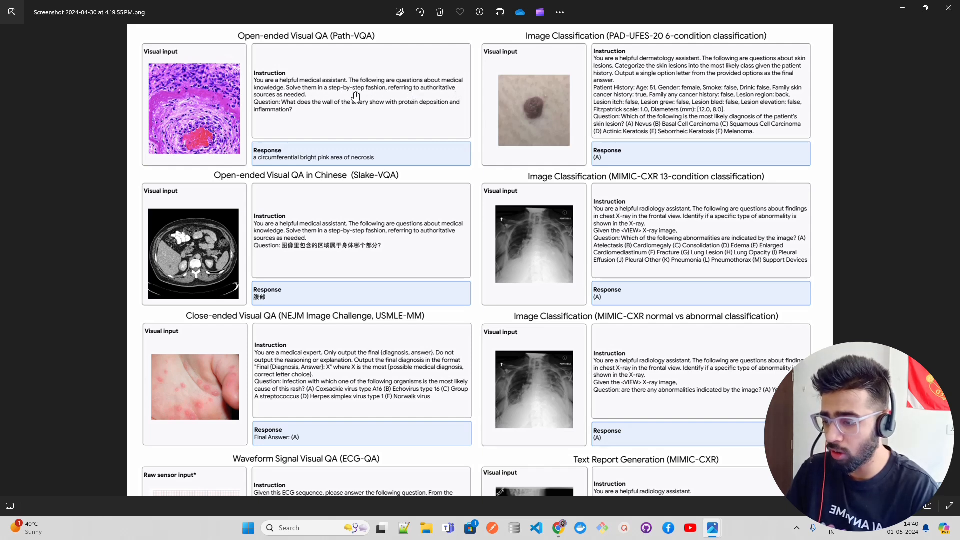
pyautogui.moveTo(351, 117)
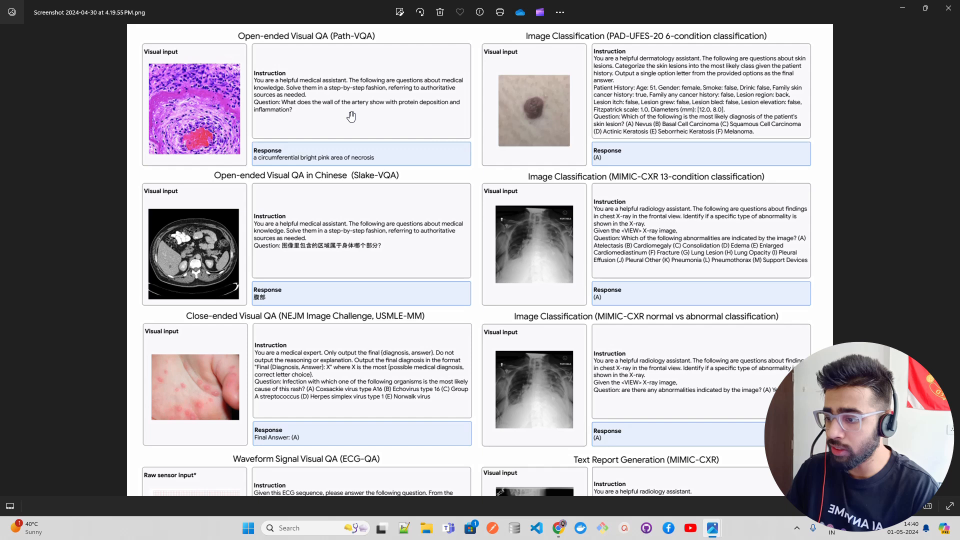
pyautogui.moveTo(435, 112)
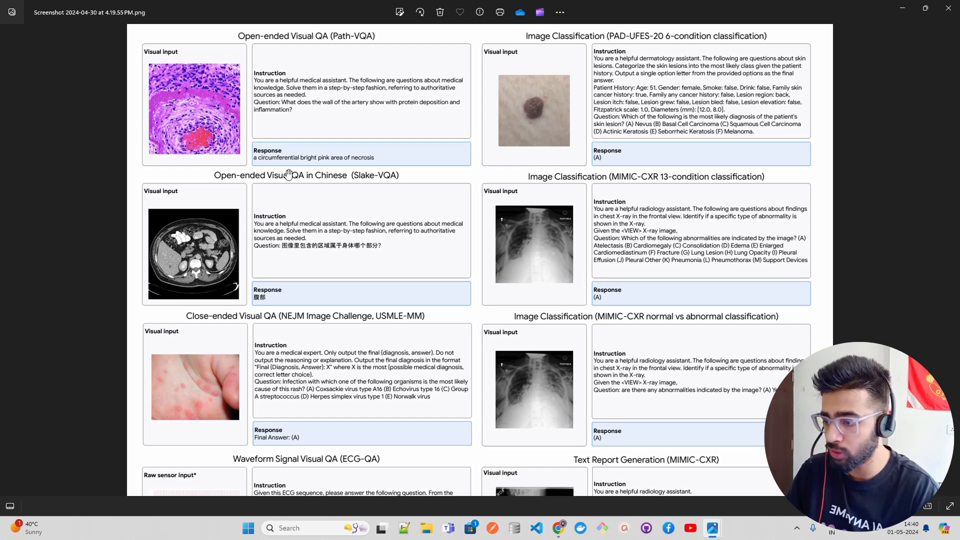
pyautogui.moveTo(323, 171)
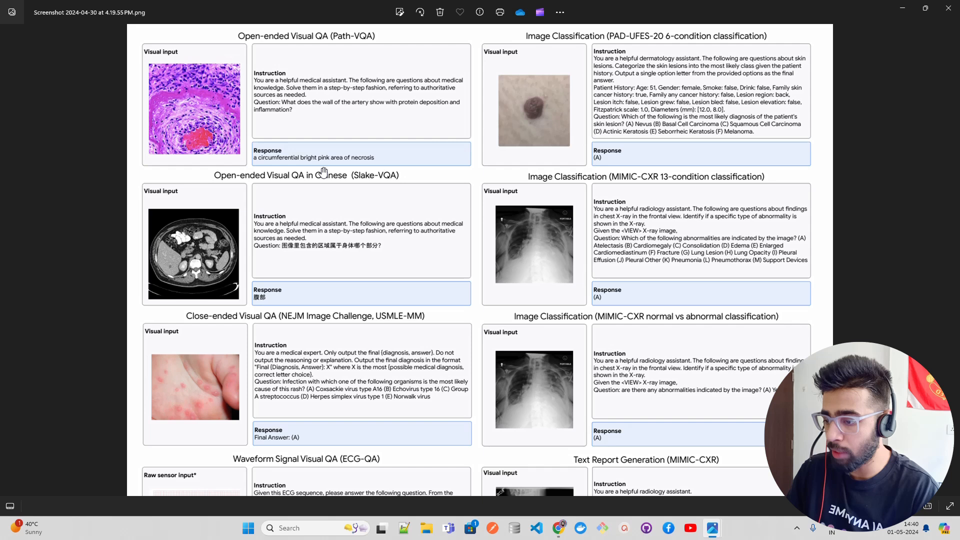
pyautogui.moveTo(199, 130)
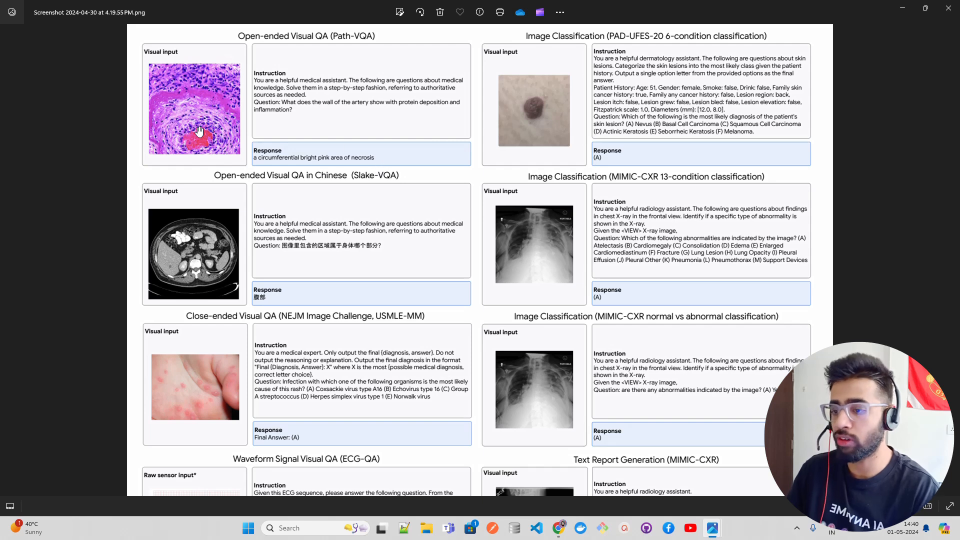
pyautogui.moveTo(331, 58)
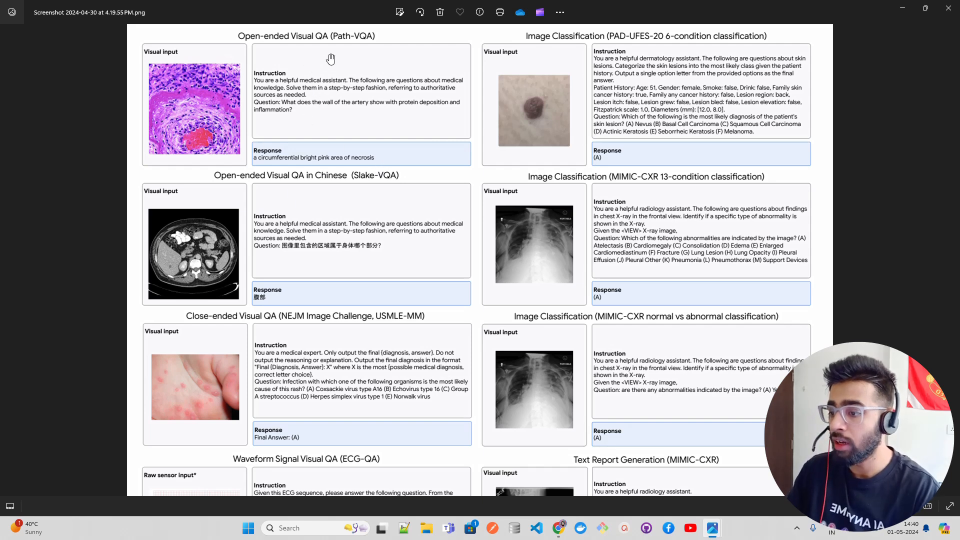
pyautogui.moveTo(355, 167)
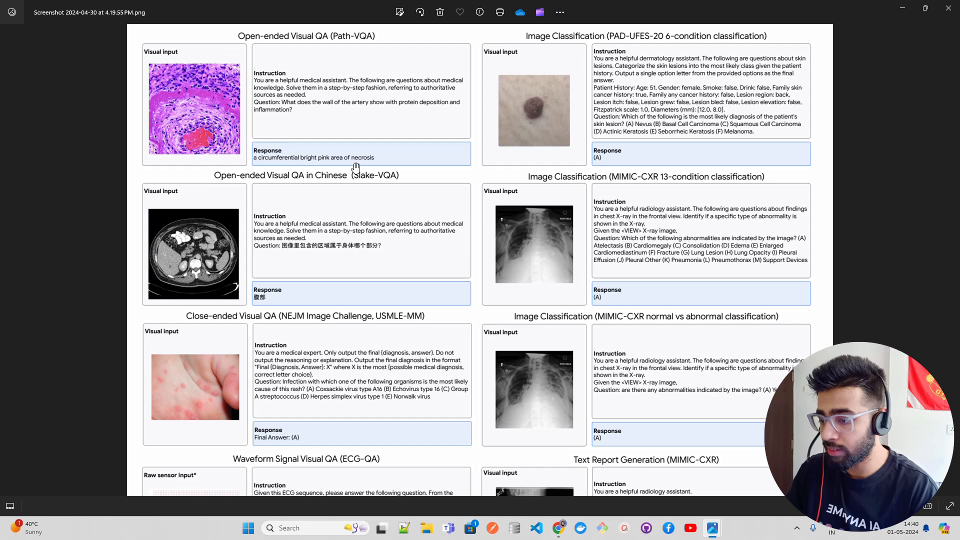
pyautogui.moveTo(237, 345)
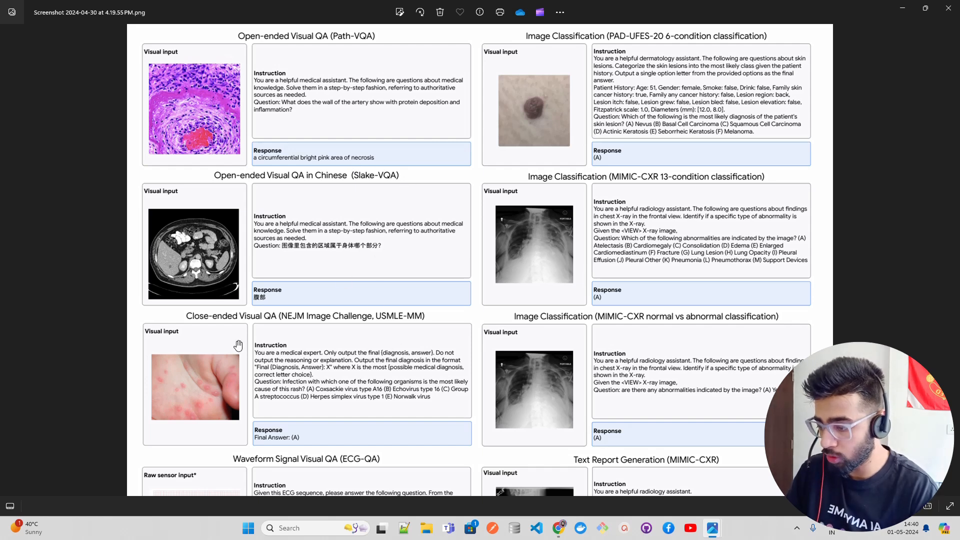
pyautogui.moveTo(332, 335)
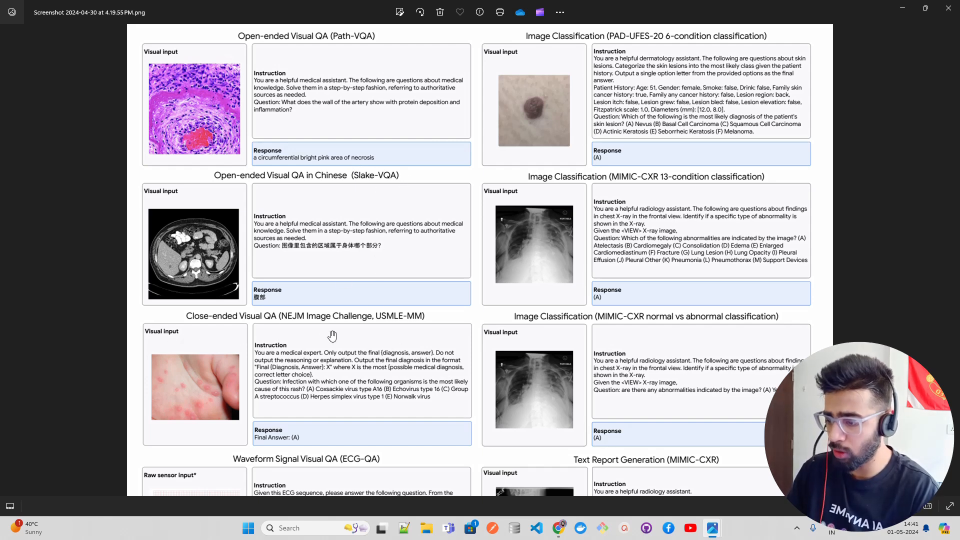
pyautogui.moveTo(322, 433)
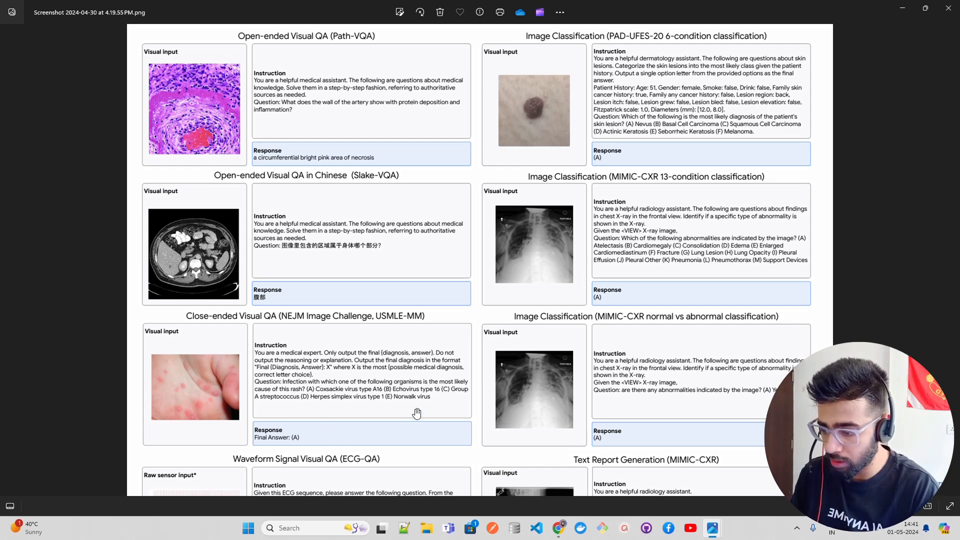
pyautogui.scroll(-3)
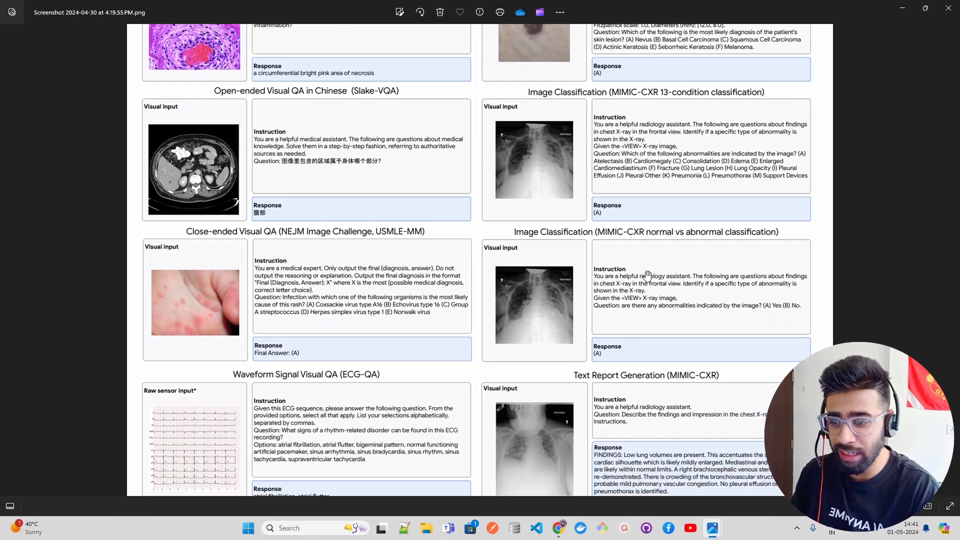
pyautogui.scroll(-3)
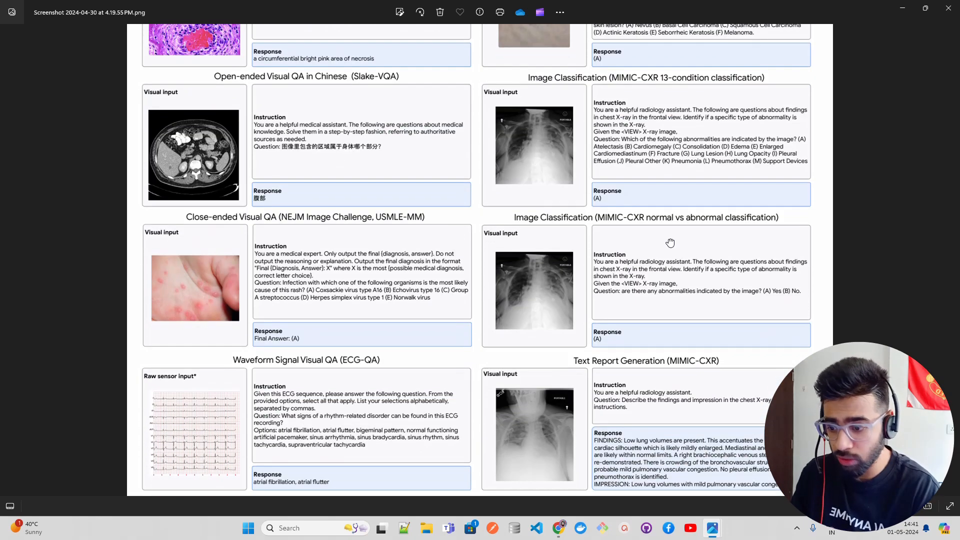
pyautogui.moveTo(656, 305)
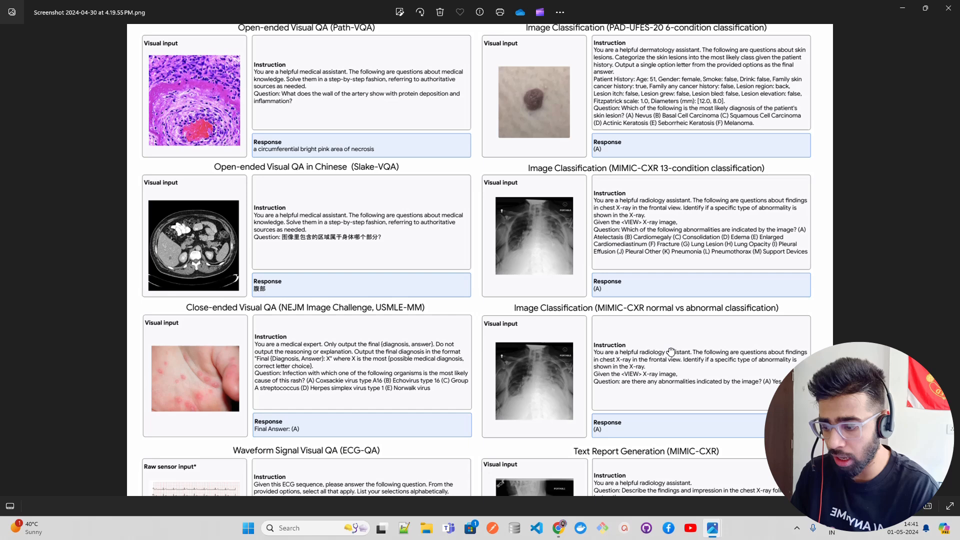
pyautogui.scroll(-3)
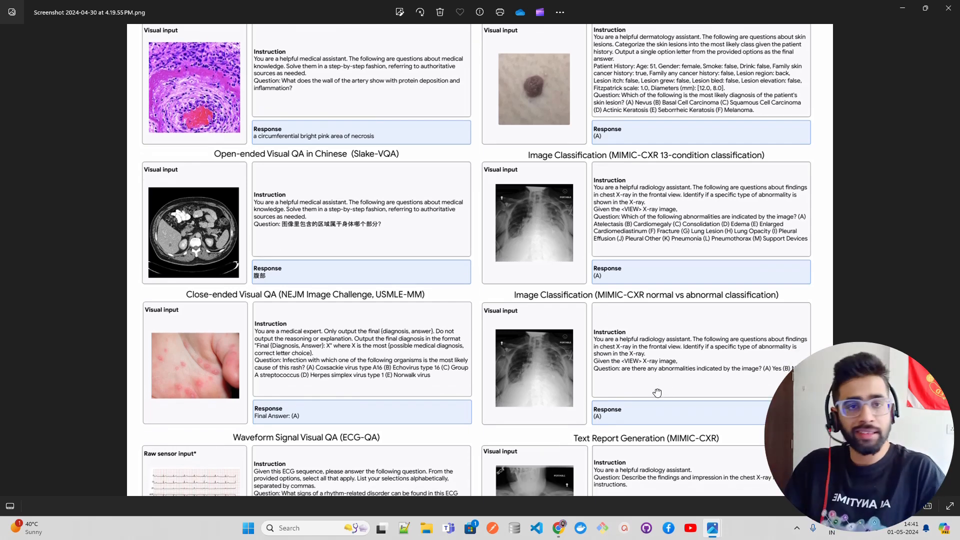
pyautogui.moveTo(564, 215)
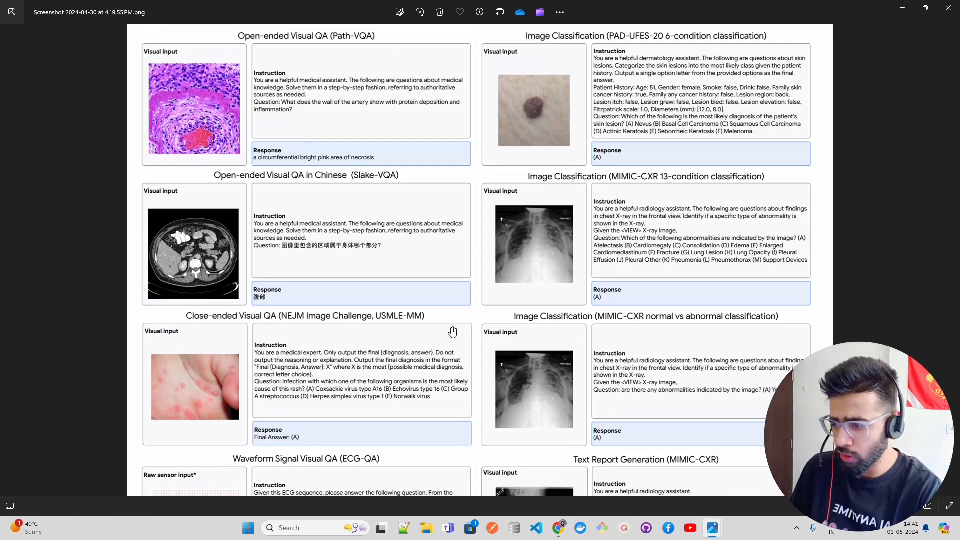
pyautogui.scroll(-3)
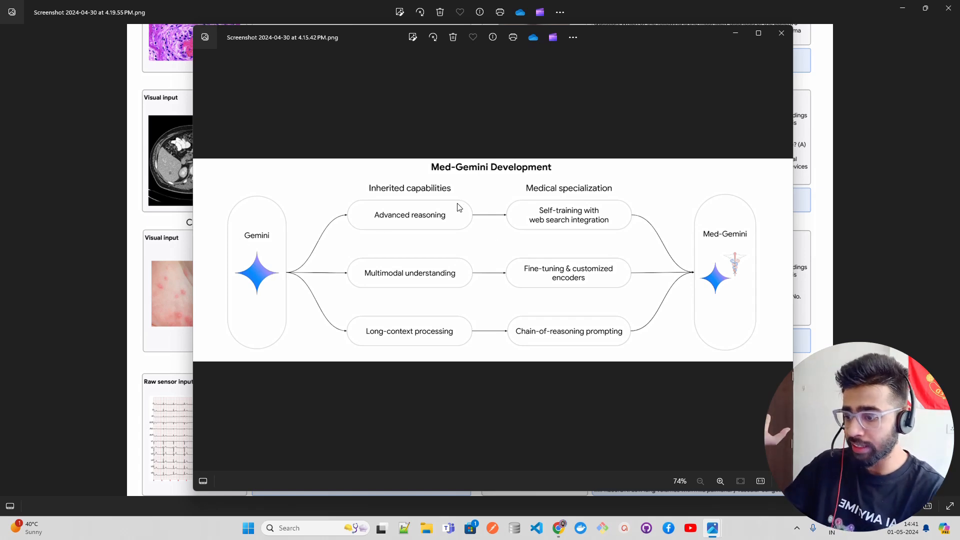
pyautogui.moveTo(412, 308)
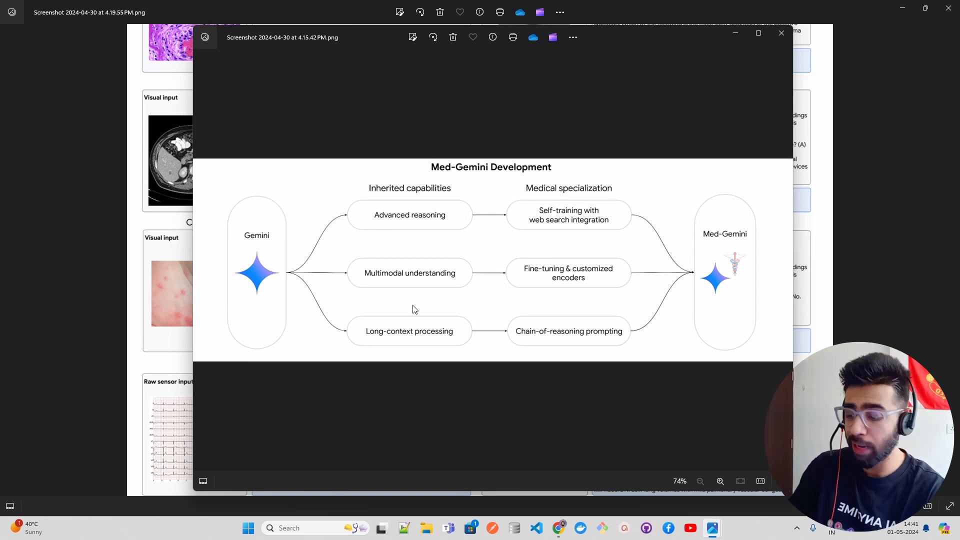
pyautogui.moveTo(641, 192)
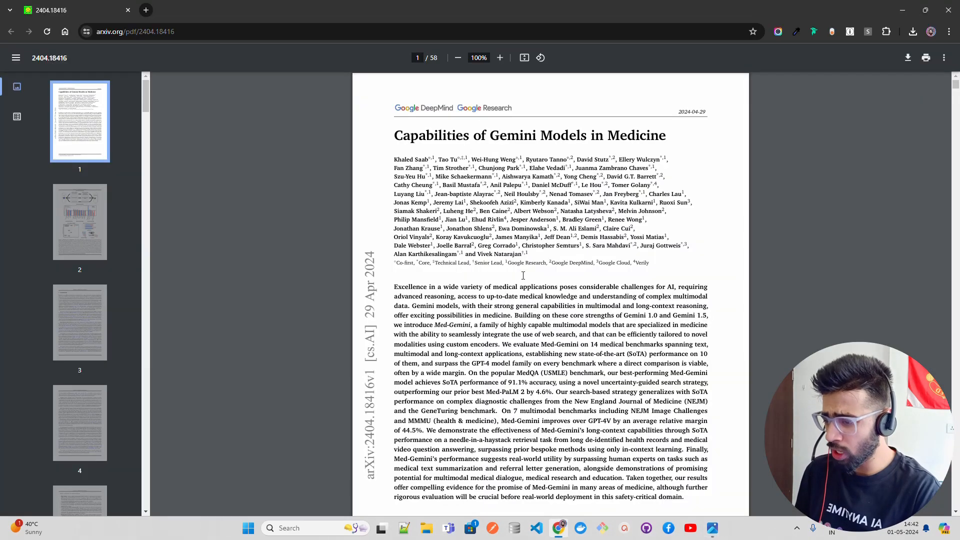
pyautogui.scroll(-3)
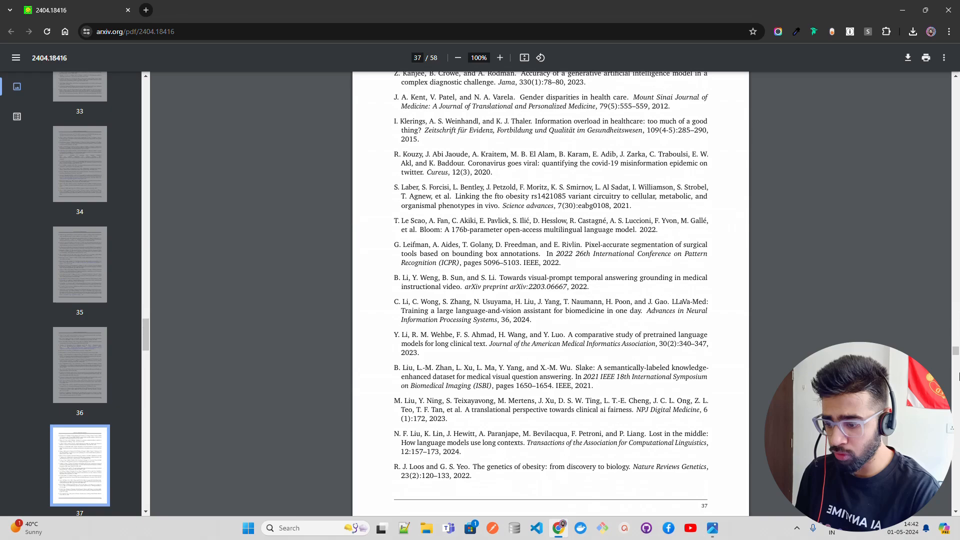
pyautogui.scroll(-3)
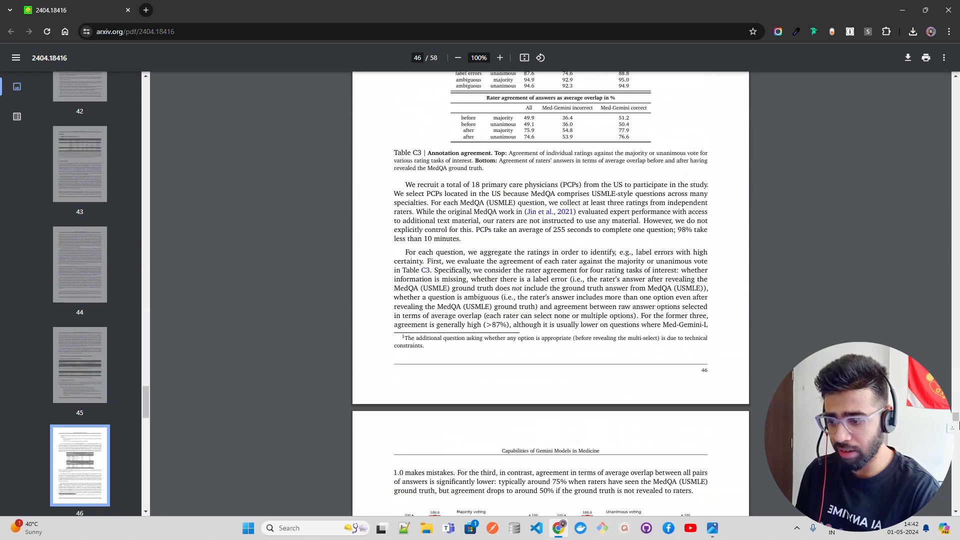
pyautogui.scroll(-3)
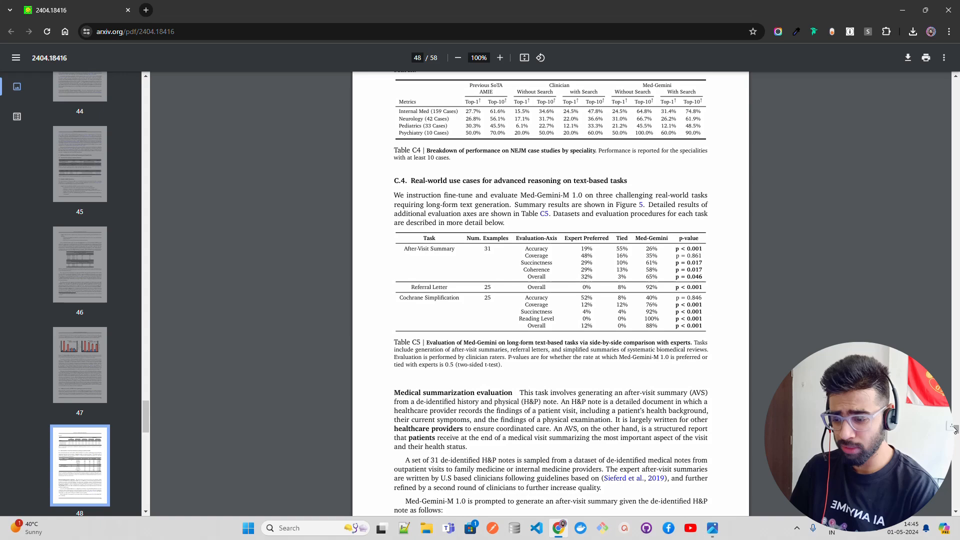
pyautogui.scroll(-3)
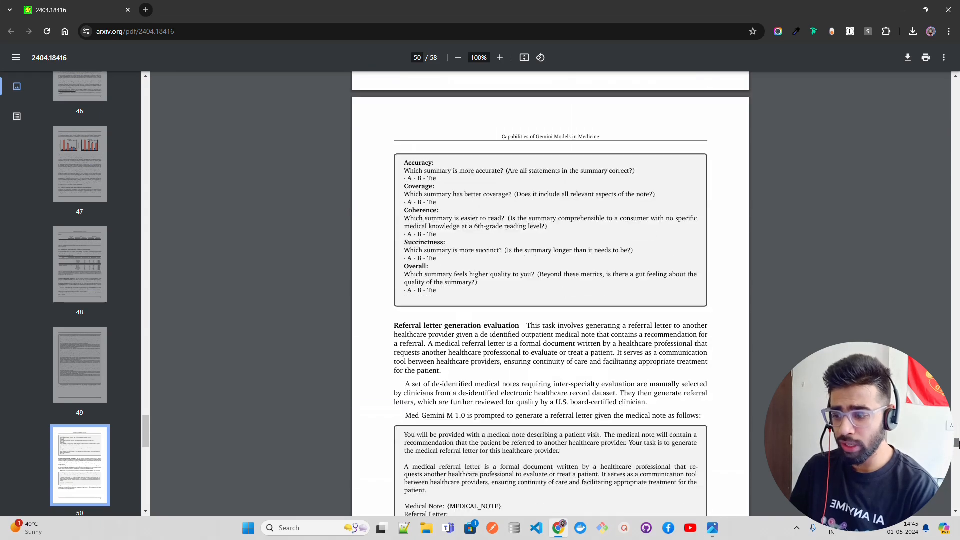
pyautogui.scroll(-3)
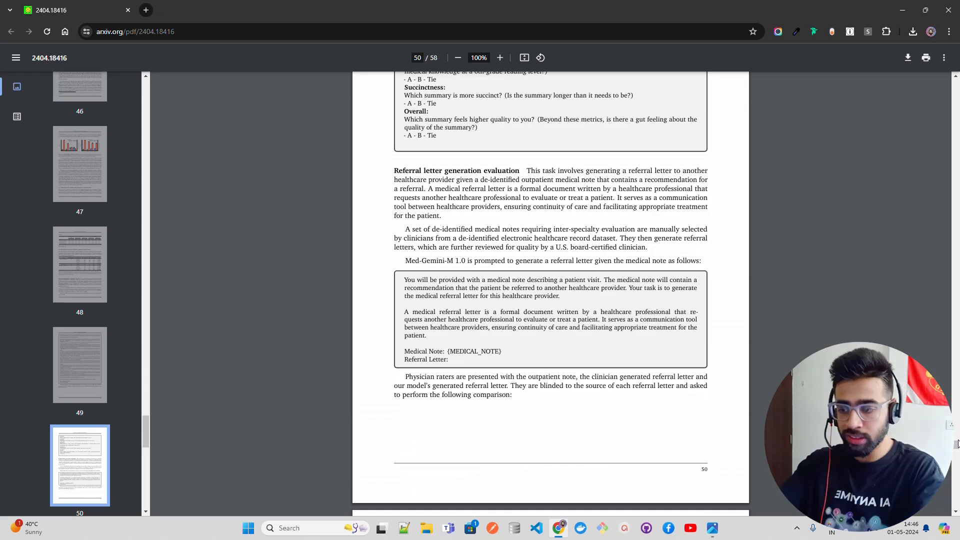
pyautogui.scroll(-3)
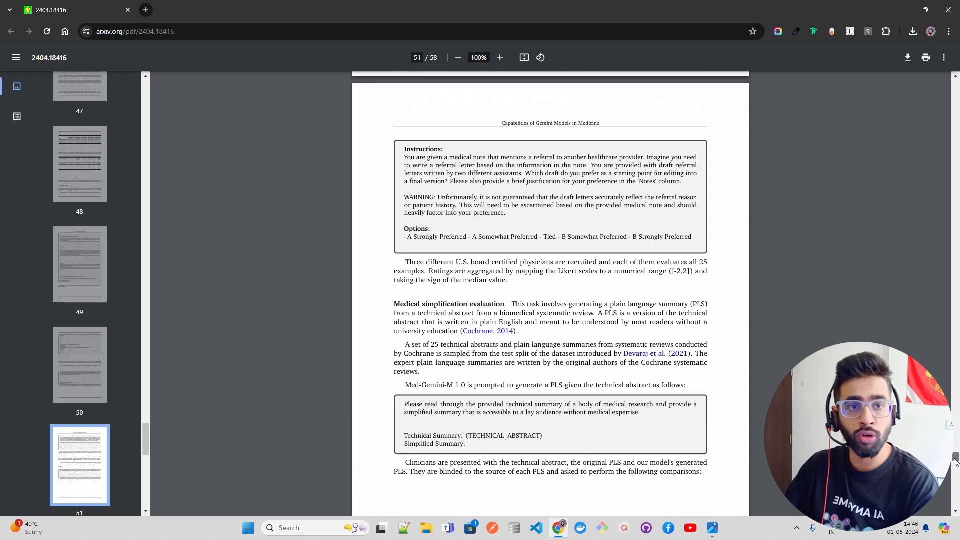